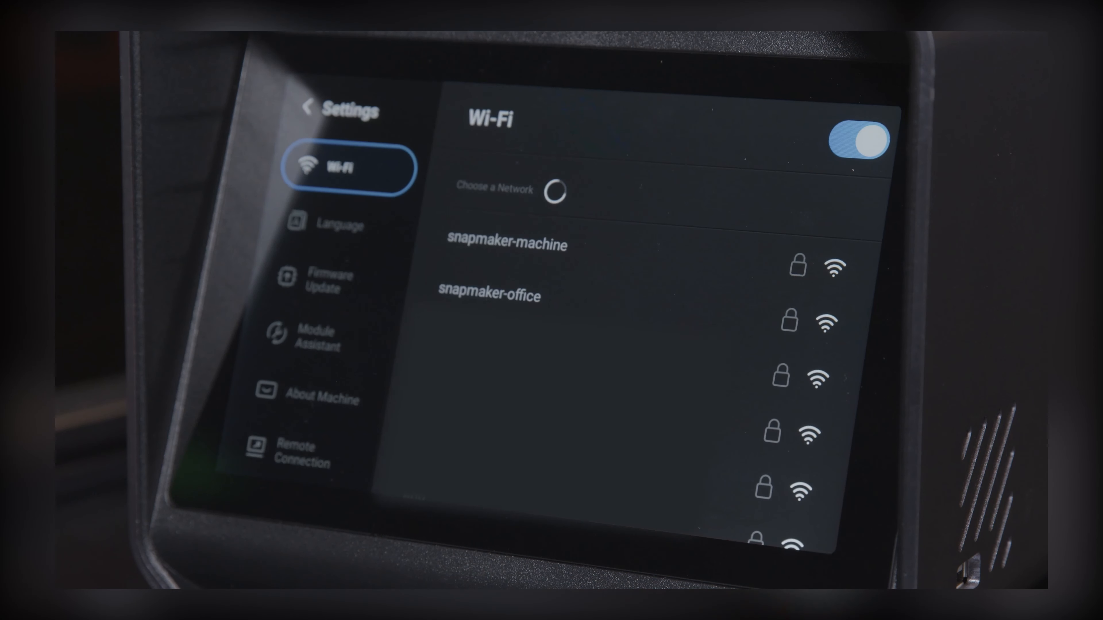
# - Open the Module Assistant page listing the connected modules
pyautogui.click(317, 338)
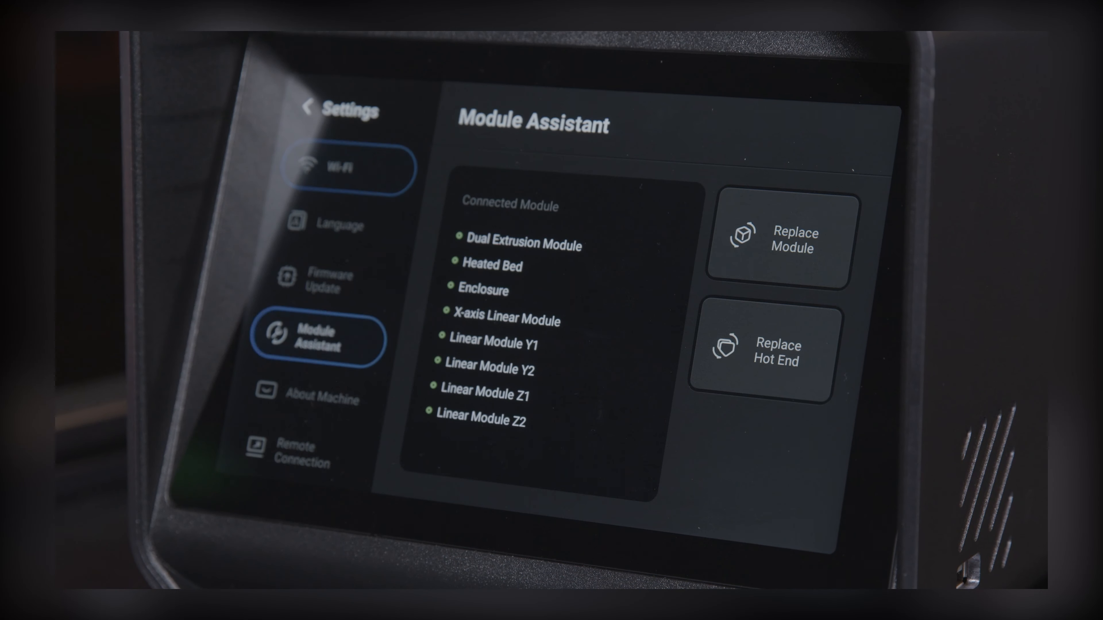
pyautogui.click(779, 237)
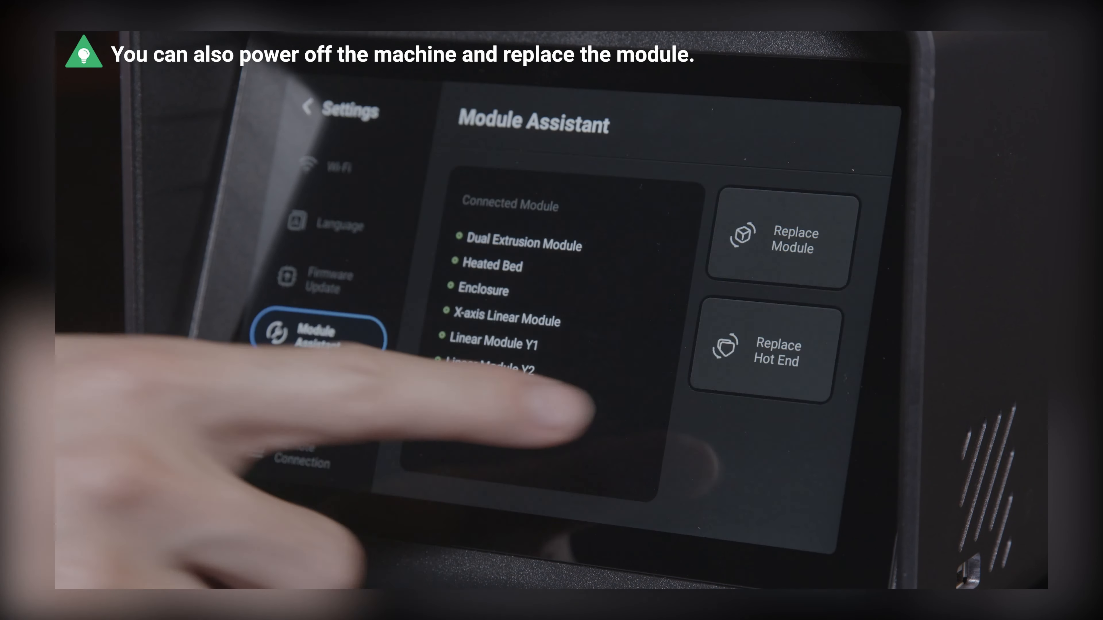
# - Start Replace Module and continue past the 'Machine Will Be Powered Off' warning
pyautogui.click(779, 239)
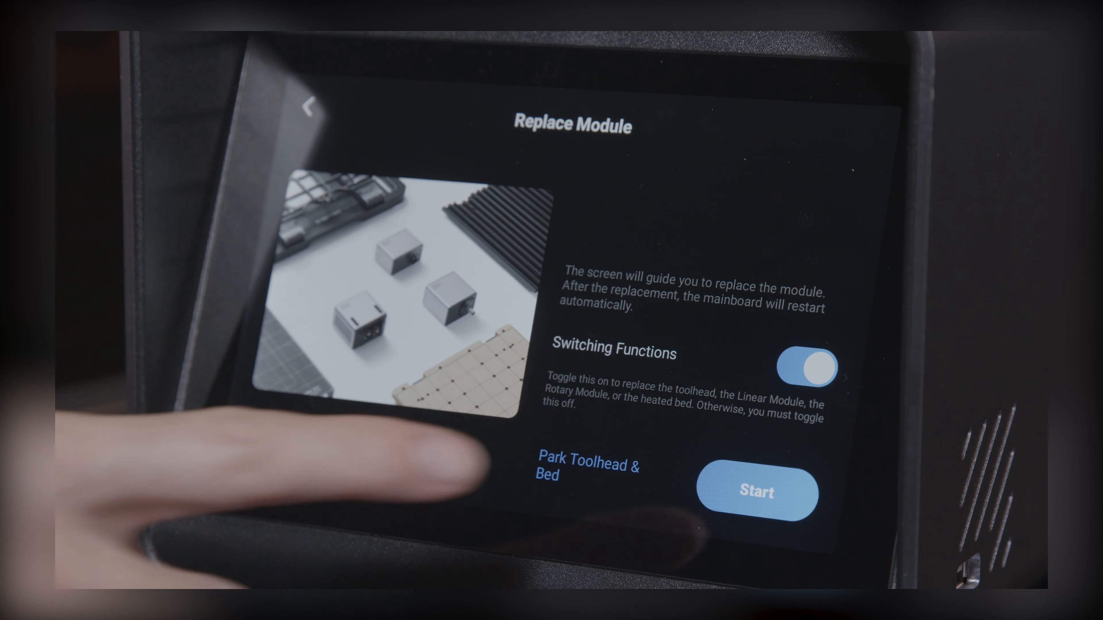
pyautogui.click(755, 492)
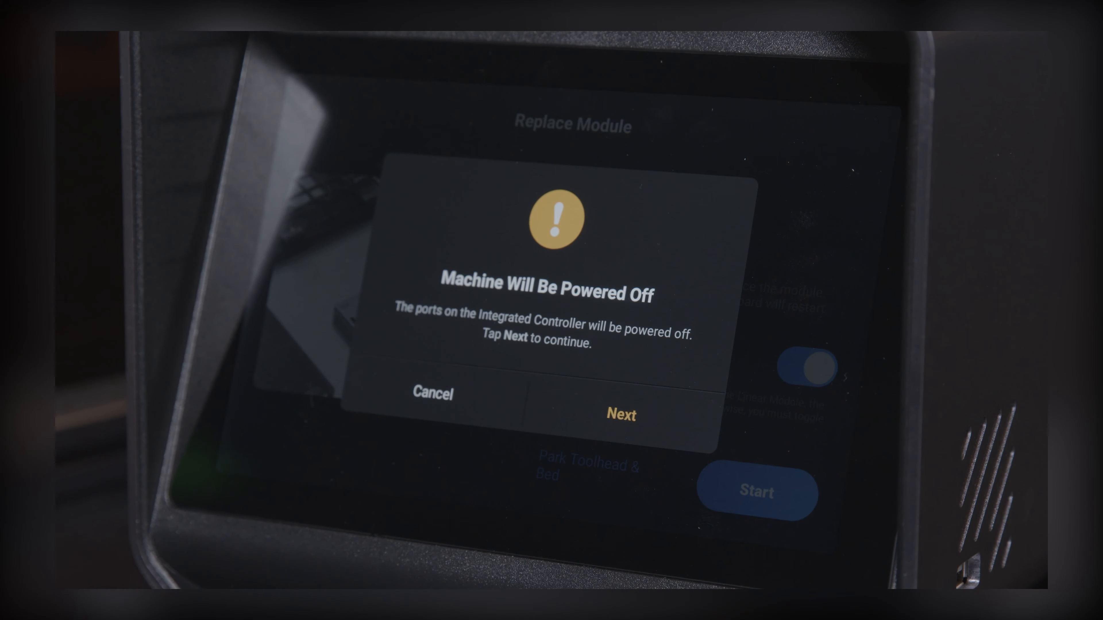
pyautogui.click(621, 414)
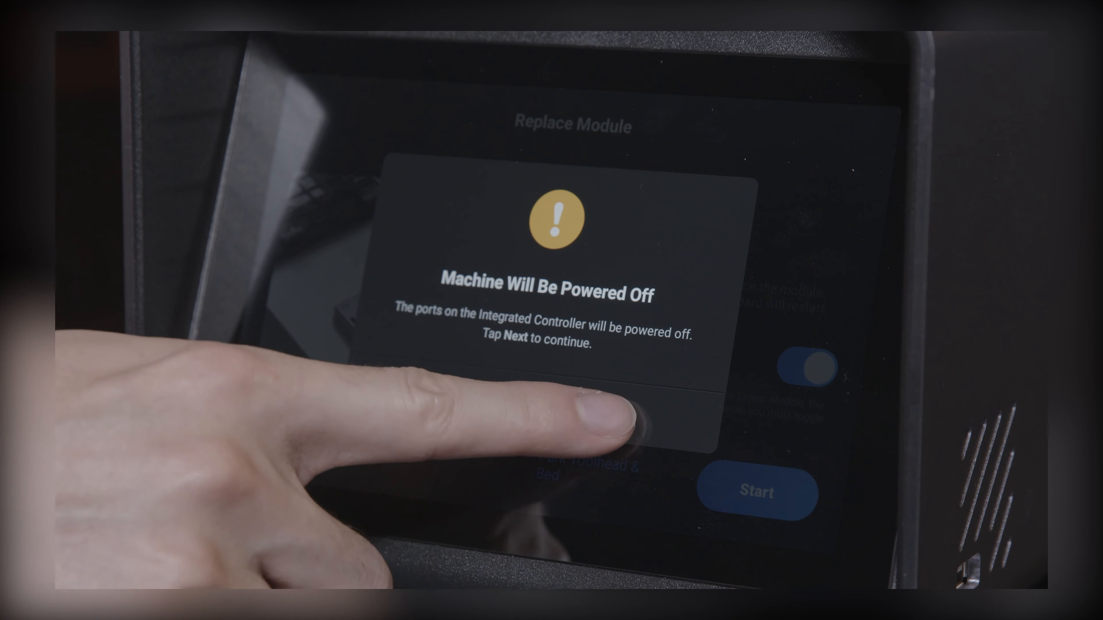